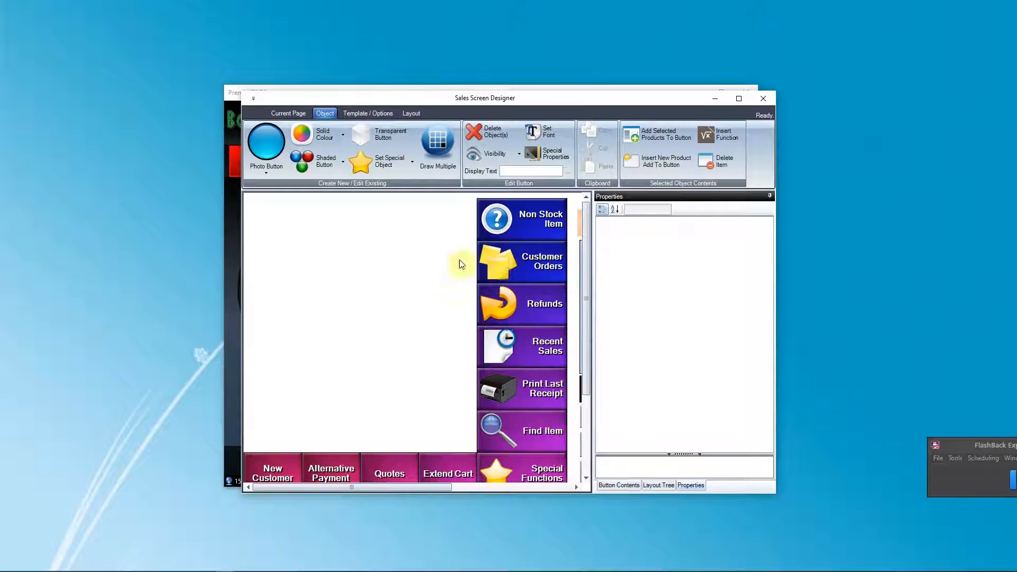
Step: Maximize the Sales Screen Designer window to full screen
click(739, 98)
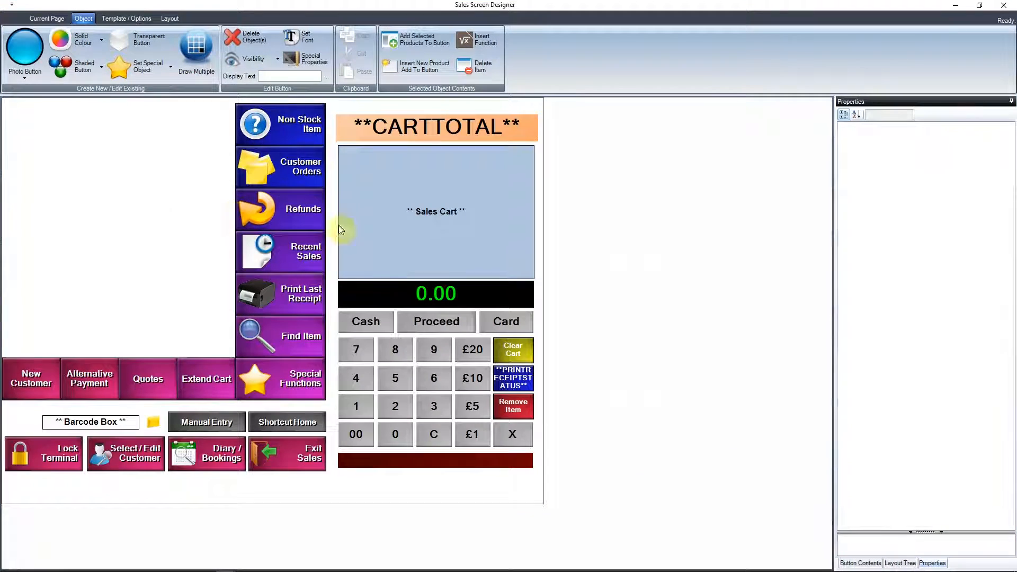
mouse_move(114, 116)
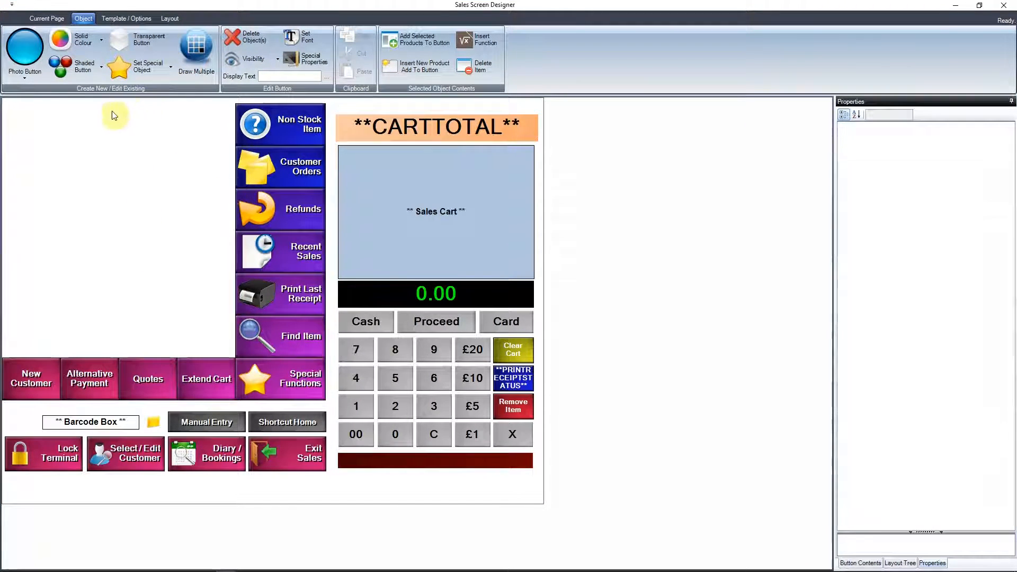
mouse_move(26, 100)
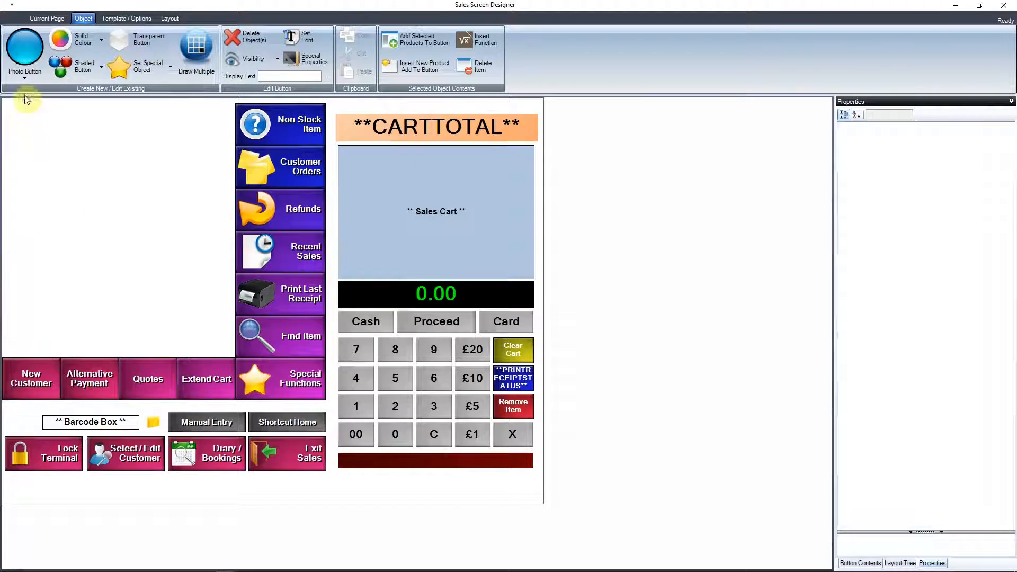
Step: Add a photo button at the top-left, sized about 190 by 140
click(102, 40)
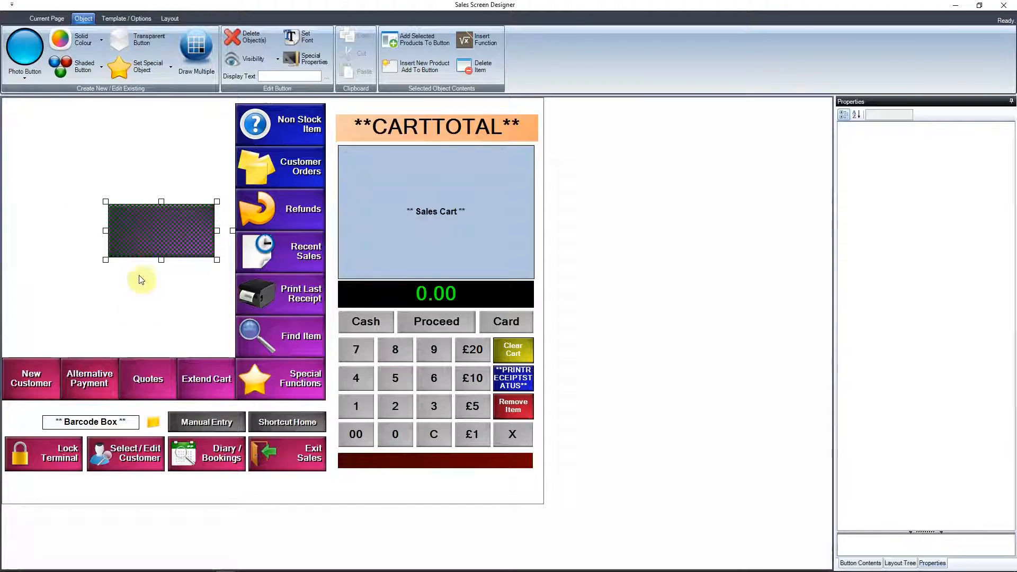
drag(161, 230, 93, 172)
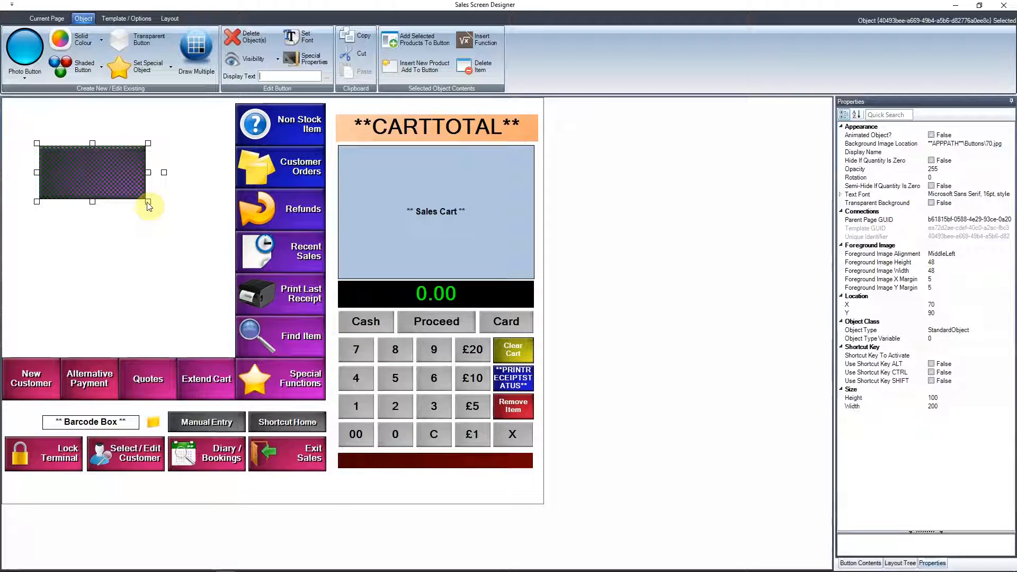
drag(149, 201, 87, 185)
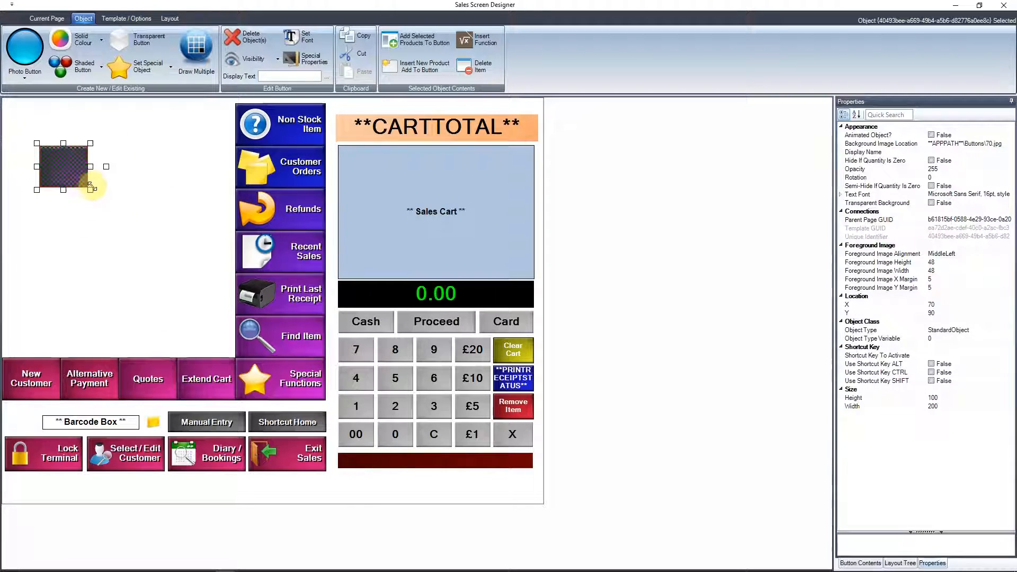
drag(87, 190, 143, 223)
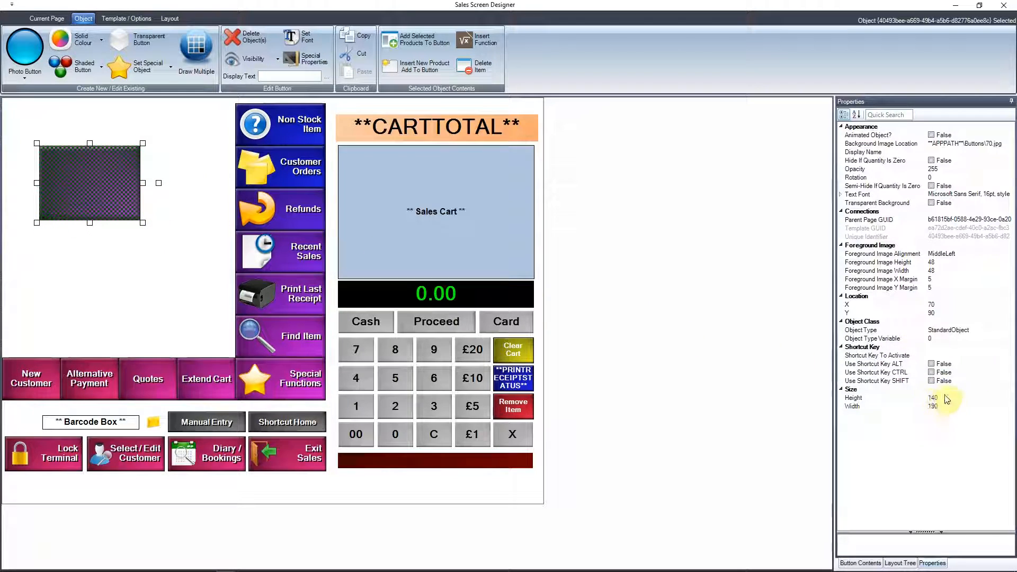
Step: Set the new photo button's height to 190 in Properties
click(932, 398)
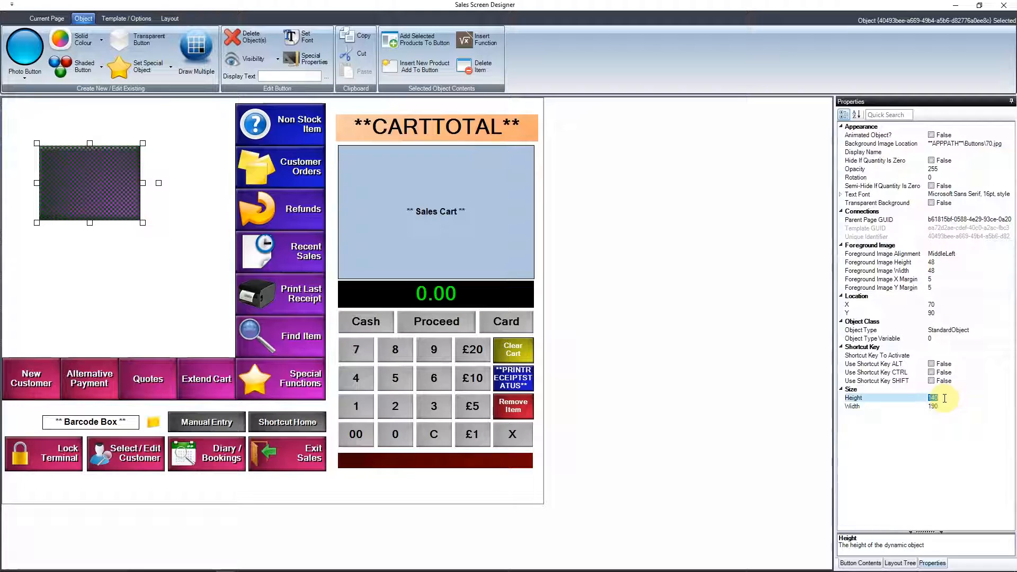
text(190)
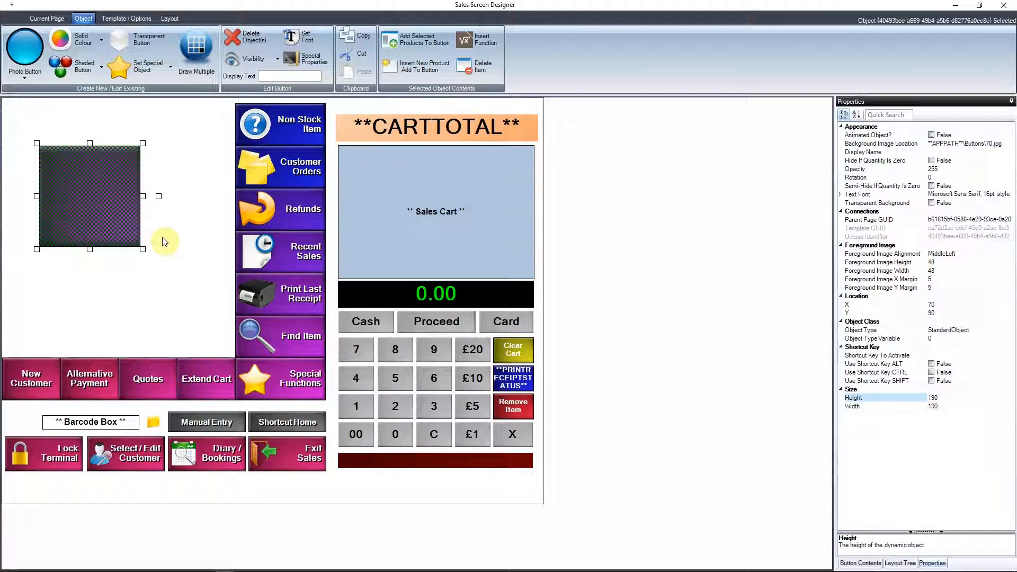
mouse_move(143, 251)
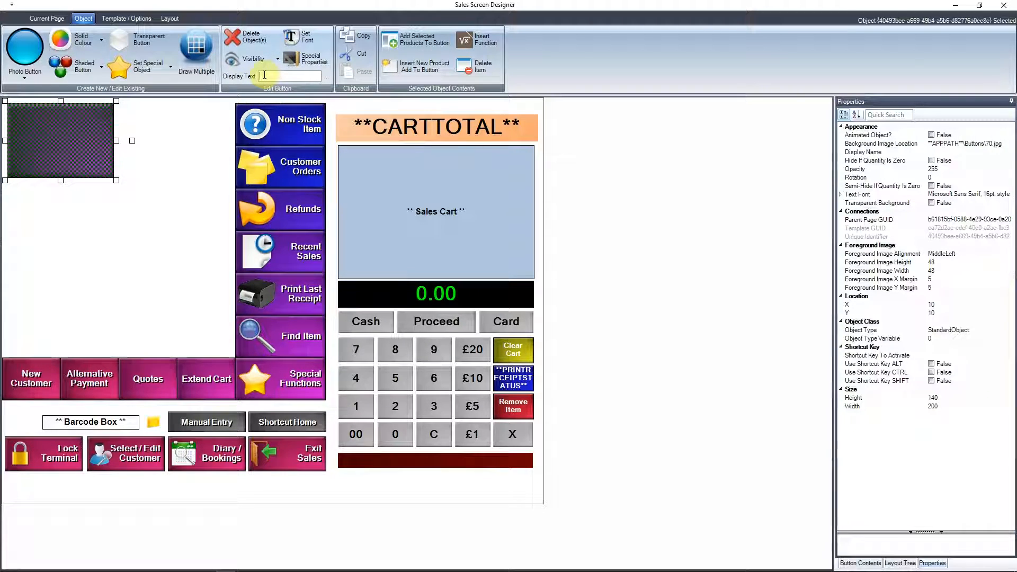
Step: Label the top-left photo button 'Menu 1' and refresh the canvas
text(Menu 1)
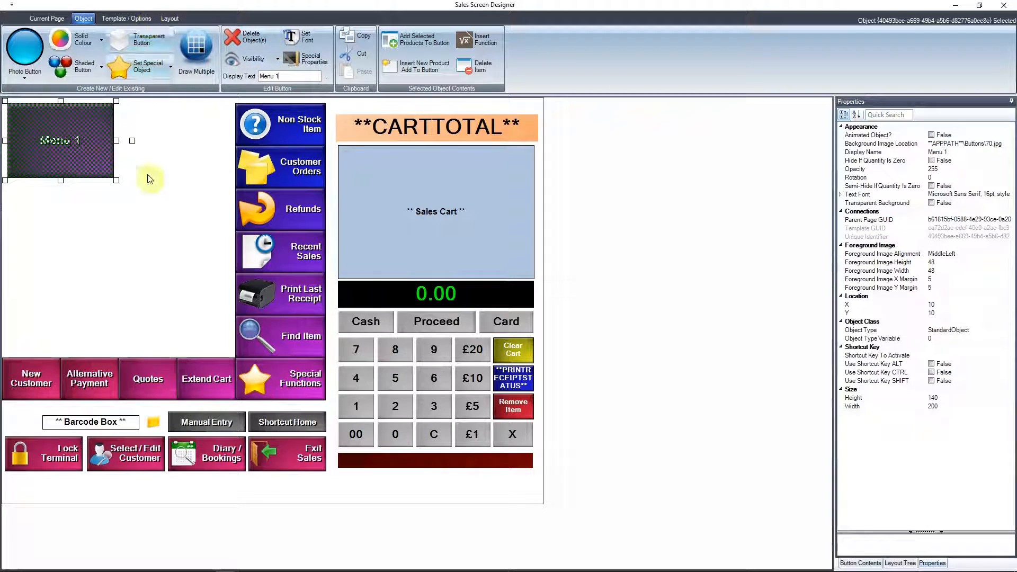
click(25, 266)
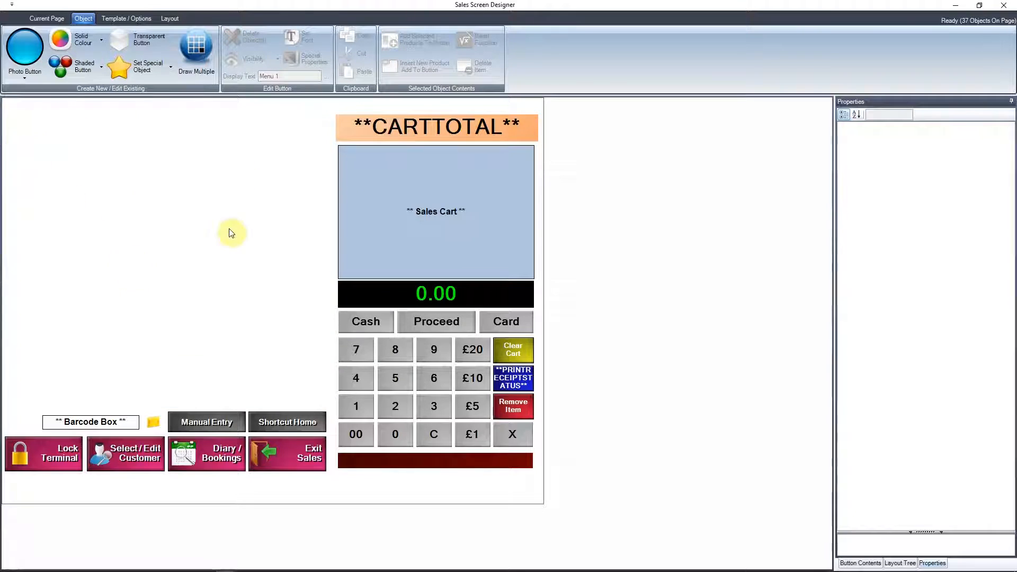
click(23, 75)
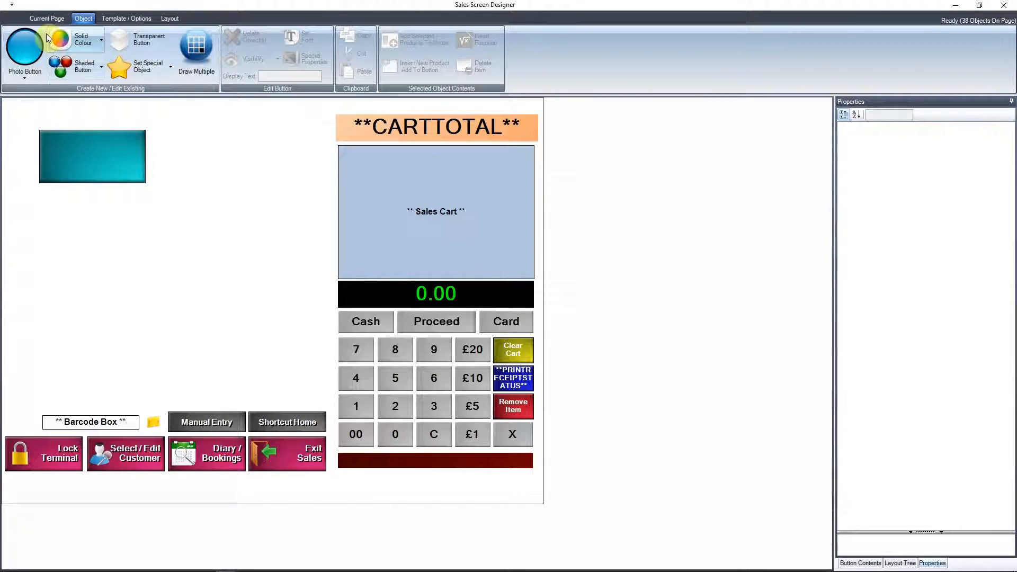
click(47, 18)
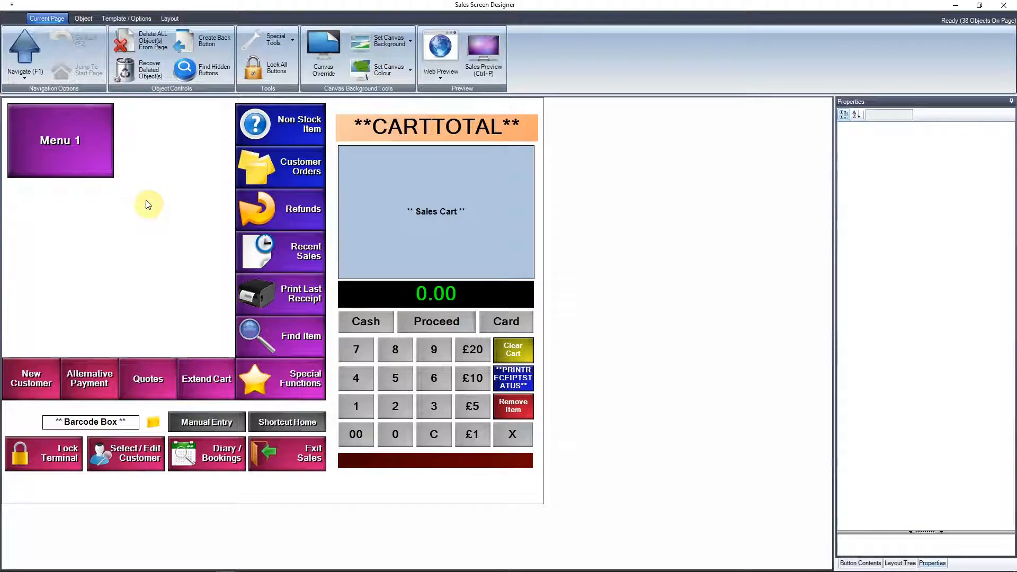
Step: Copy the Menu 1 buttons and paste them as a second column of three
click(60, 141)
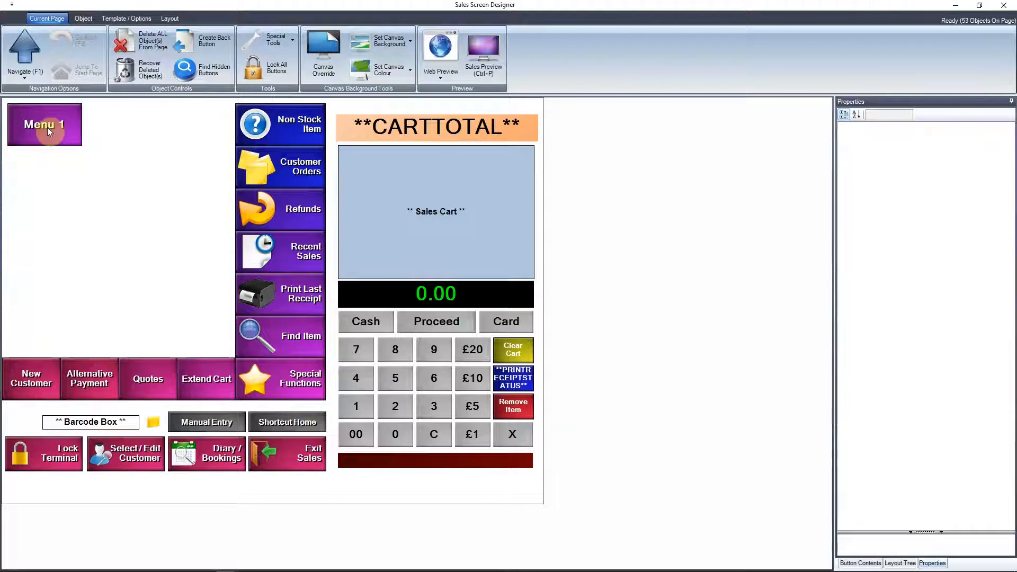
click(47, 127)
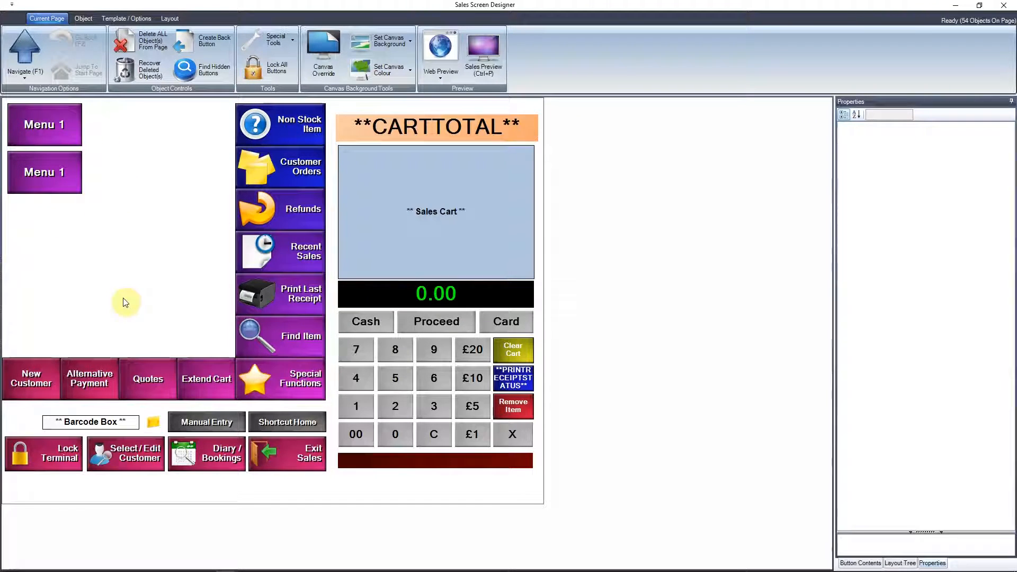
right_click(45, 172)
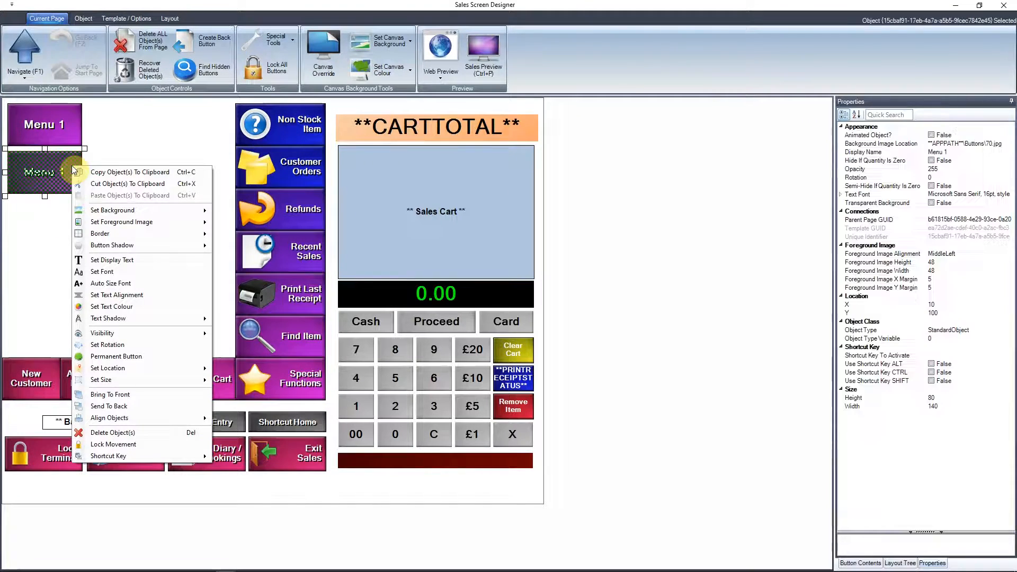
click(137, 173)
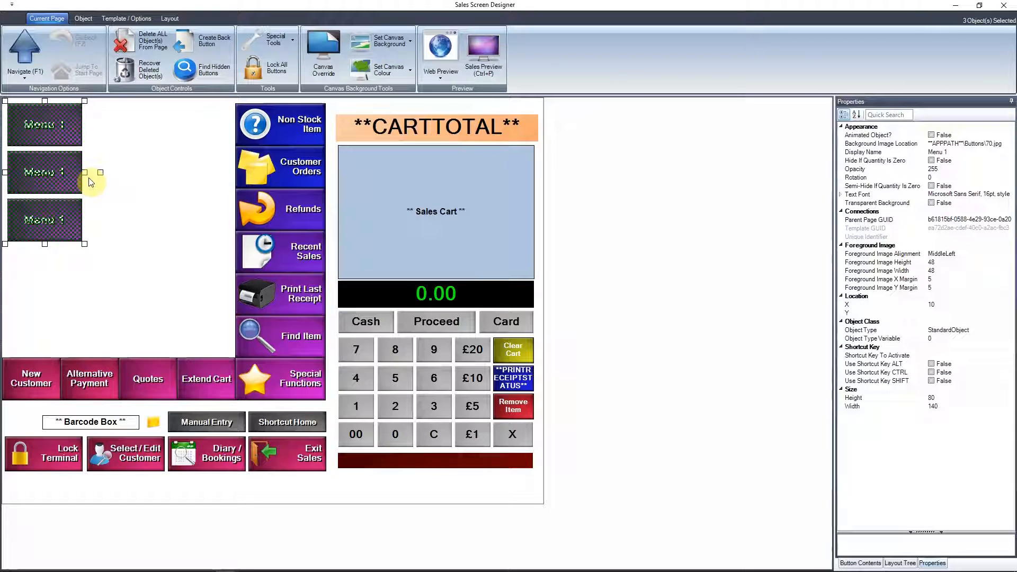
mouse_move(139, 189)
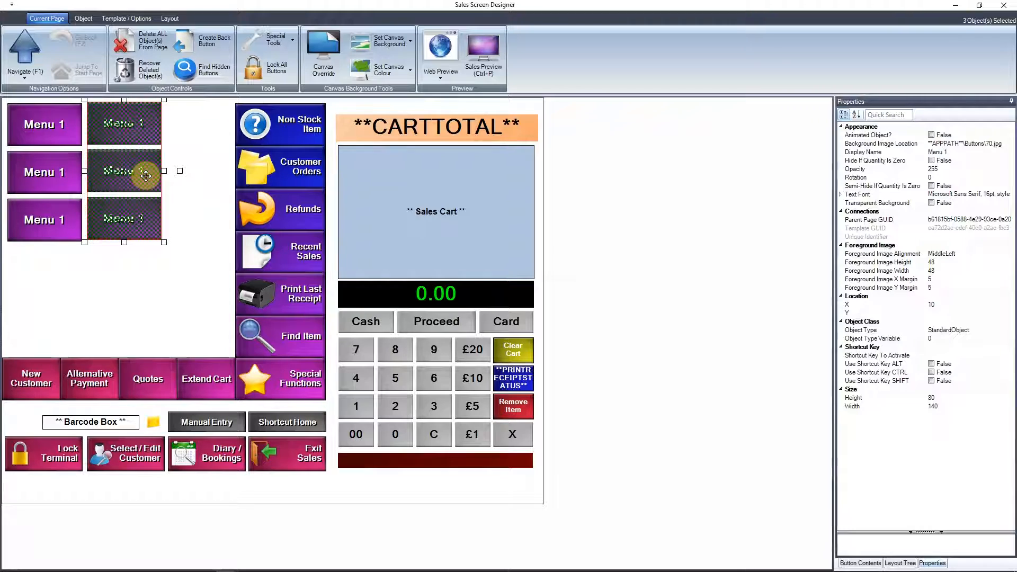
click(167, 233)
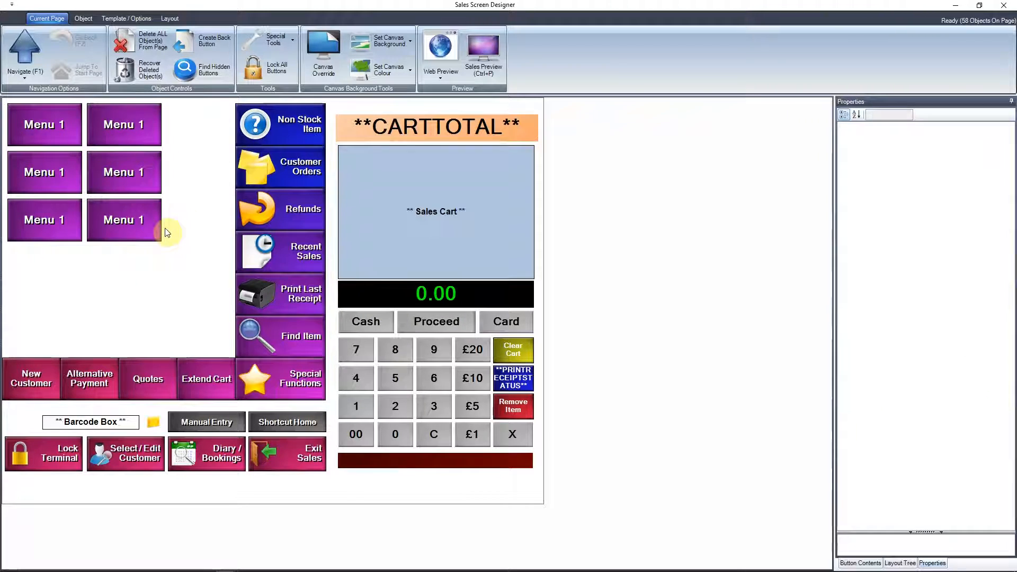
mouse_move(176, 290)
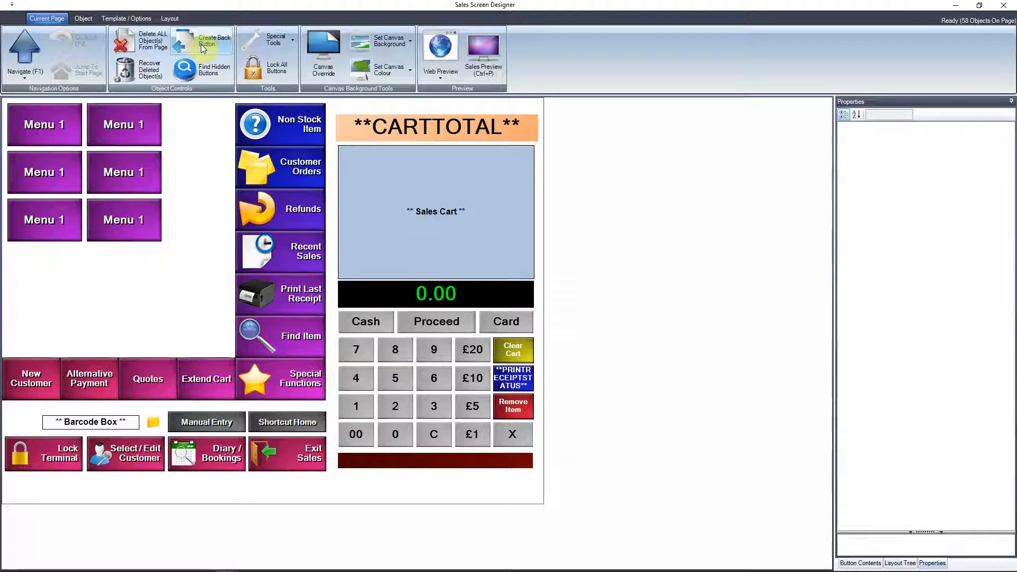
mouse_move(251, 293)
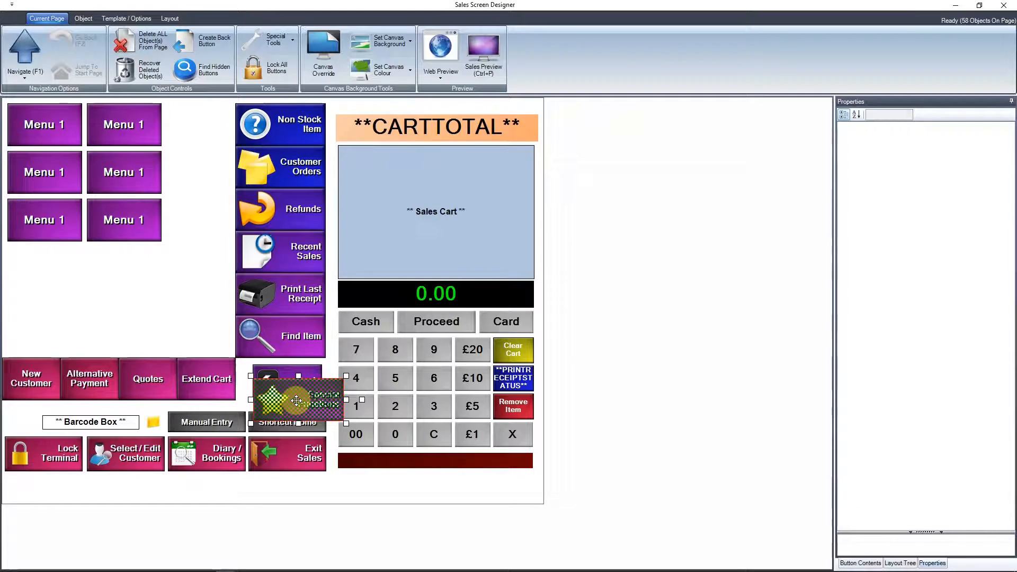
Step: Place a new Back button on the layout and return to the main sales page
drag(297, 401, 204, 330)
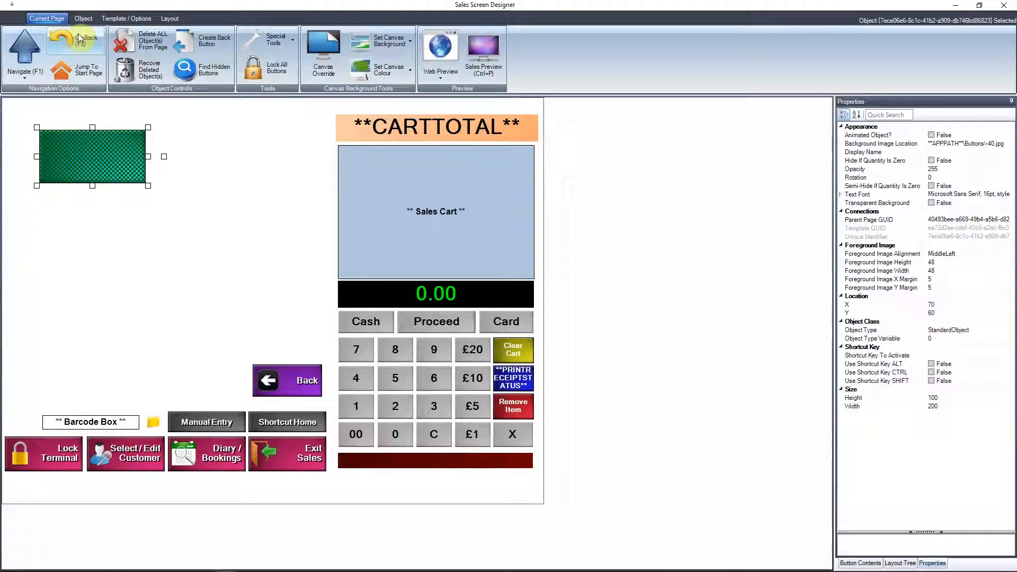
click(76, 41)
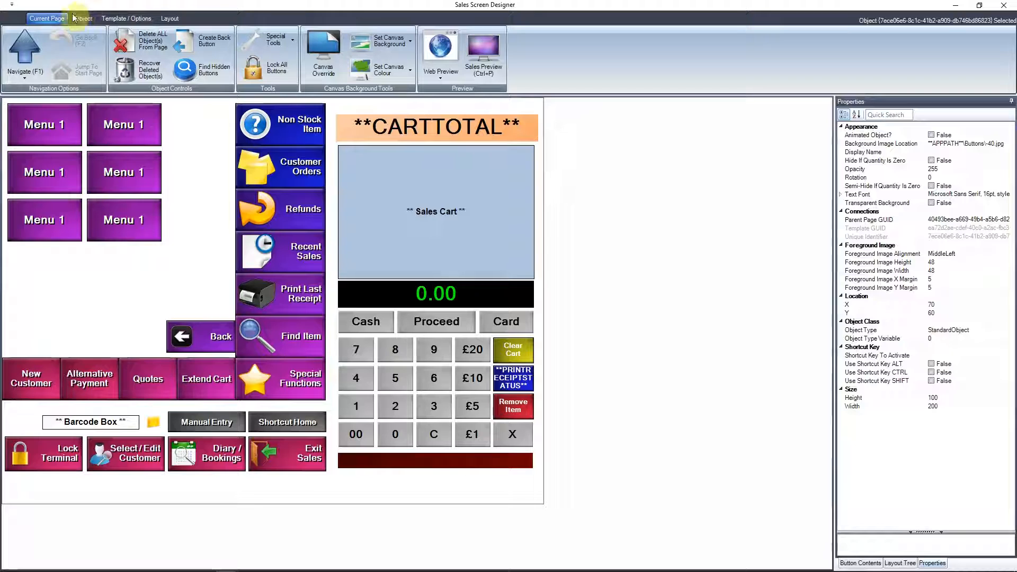
click(83, 18)
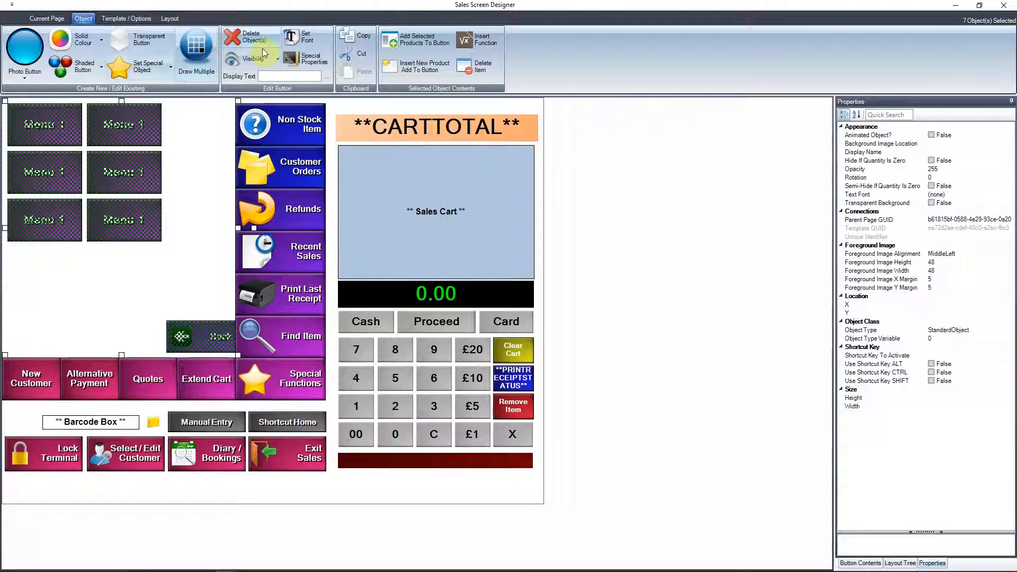
Step: Delete the seven selected buttons and draw four large buttons instead
click(233, 38)
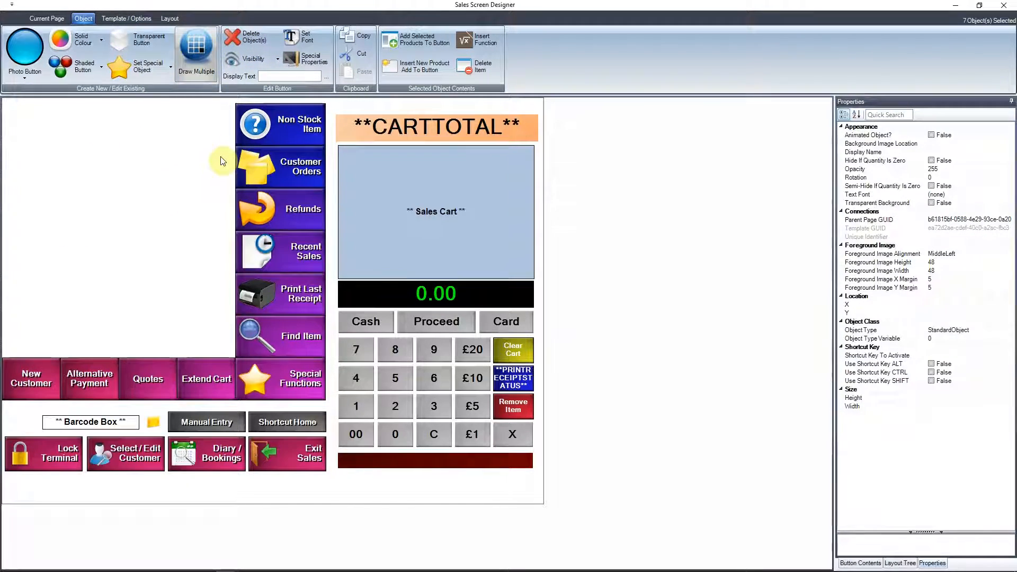
mouse_move(21, 50)
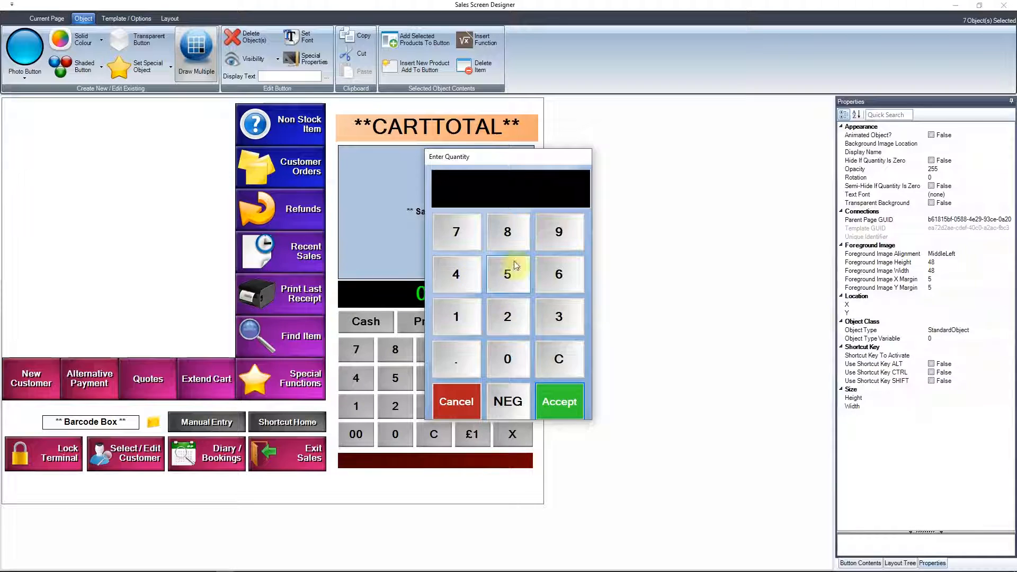
click(457, 274)
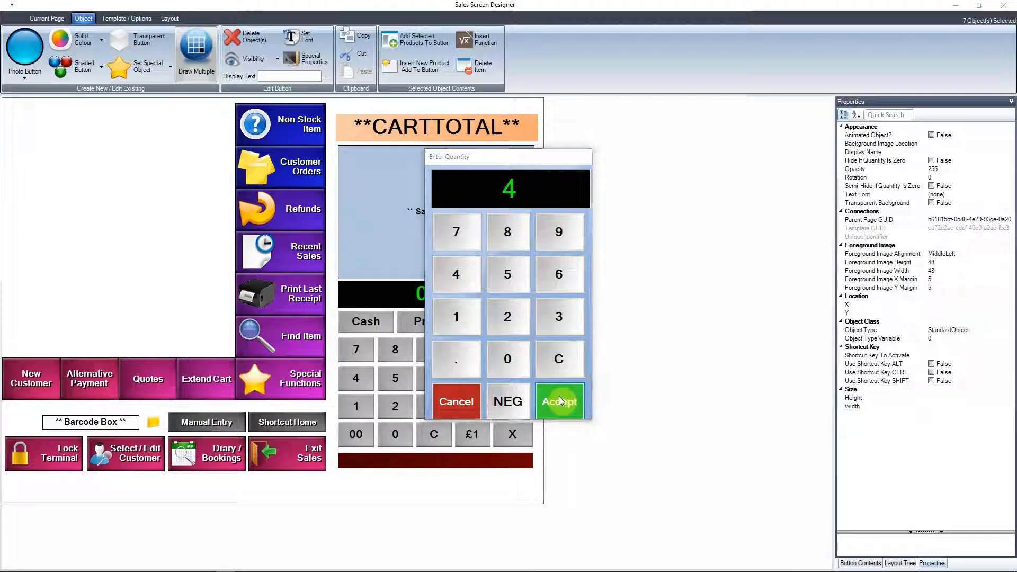
click(560, 401)
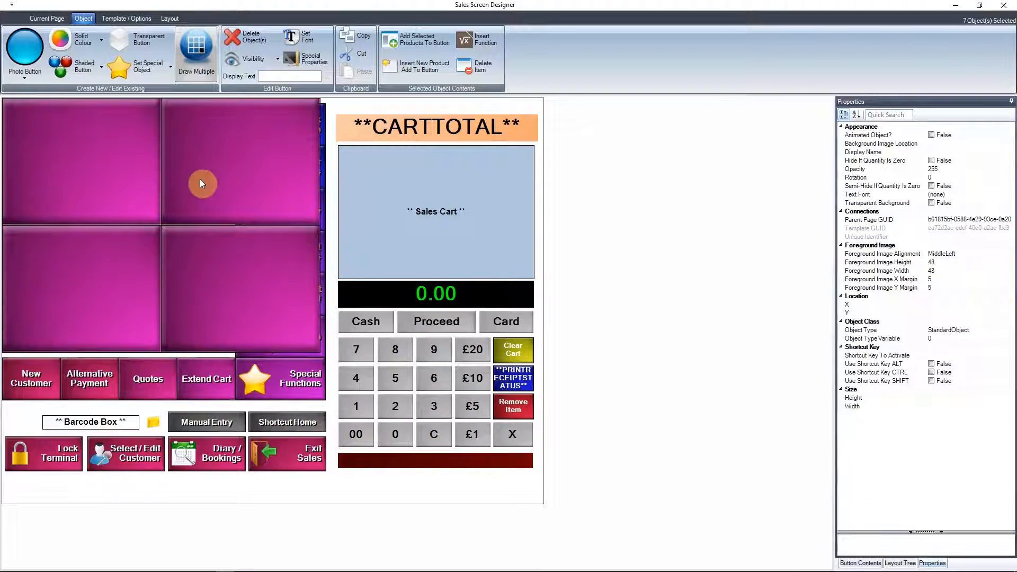
mouse_move(146, 269)
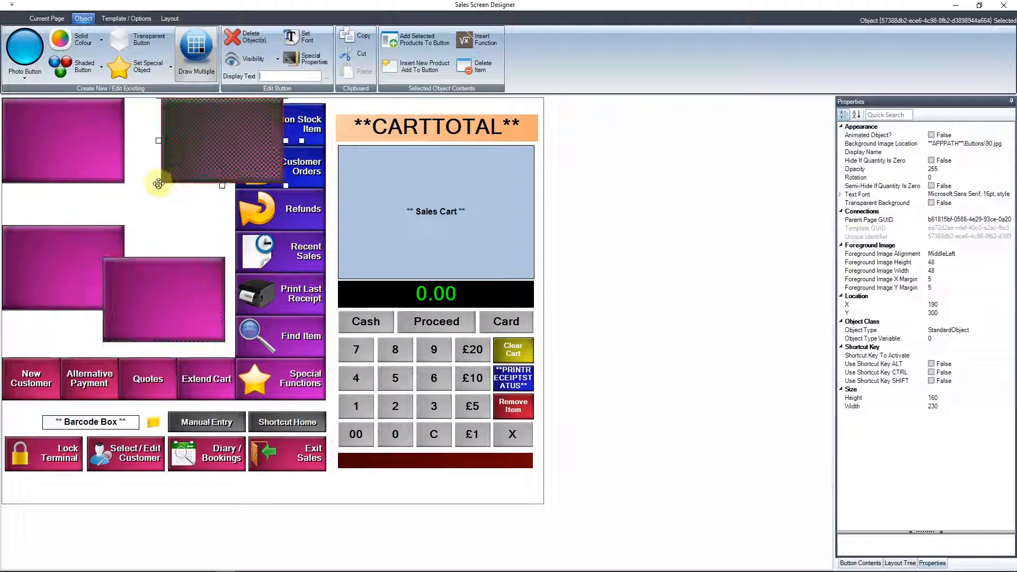
Step: Drag the large button off Non Stock Item and show its solid colour options
drag(159, 184, 149, 158)
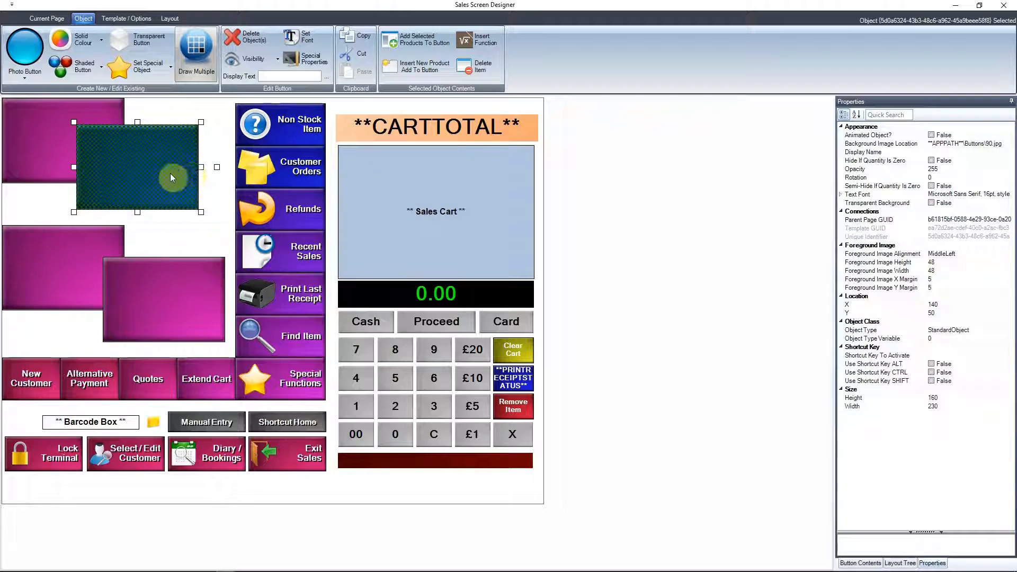
click(102, 40)
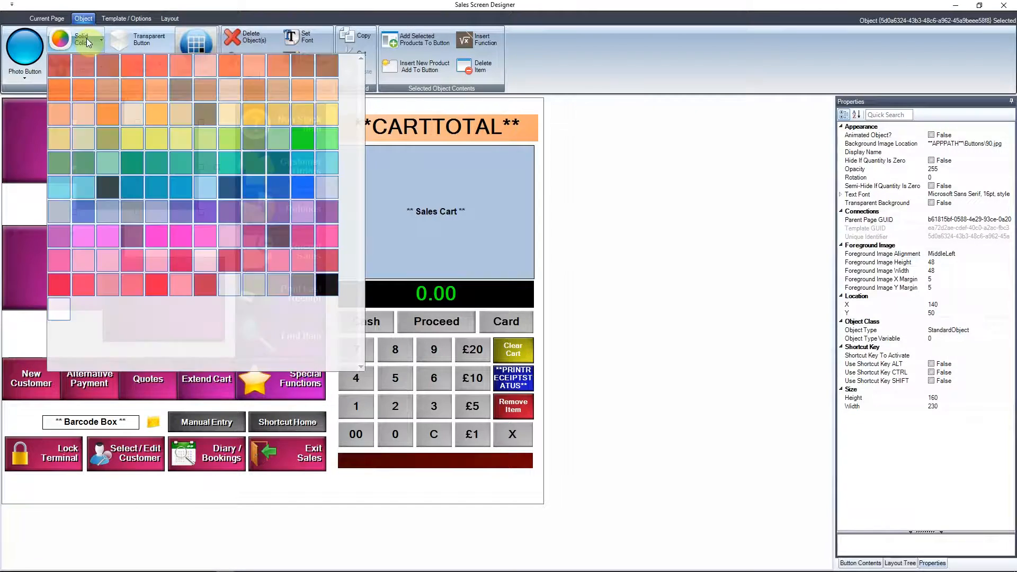